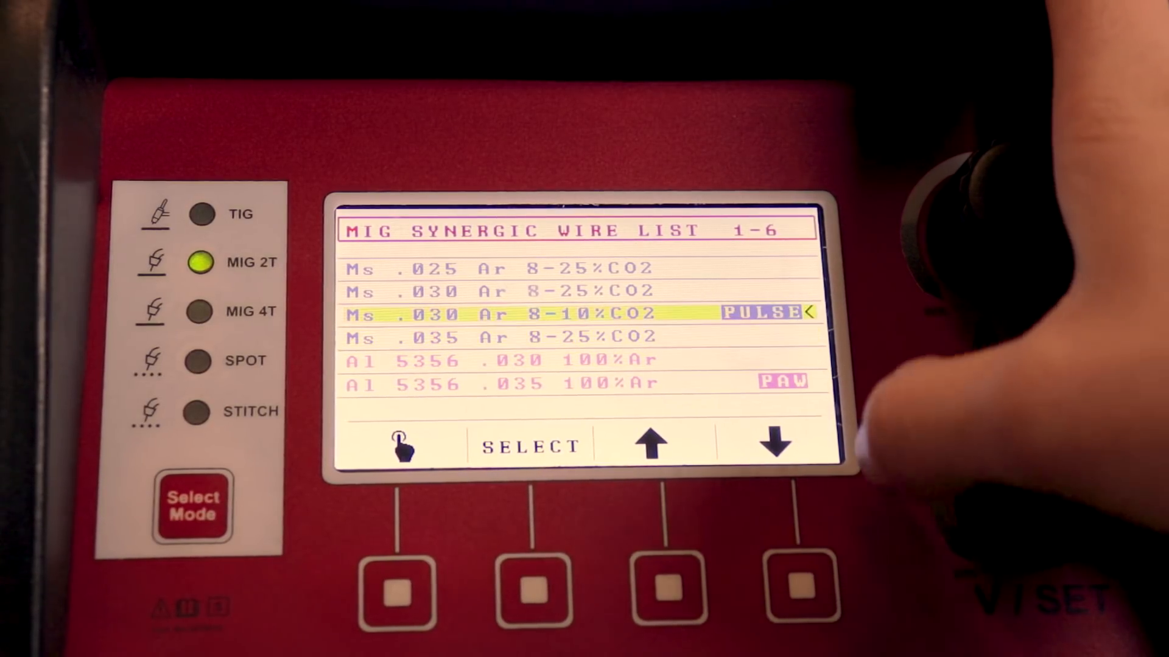
# Apply the Ms .030 Ar 8-25%CO2 wire as the active synergic program
pyautogui.click(778, 443)
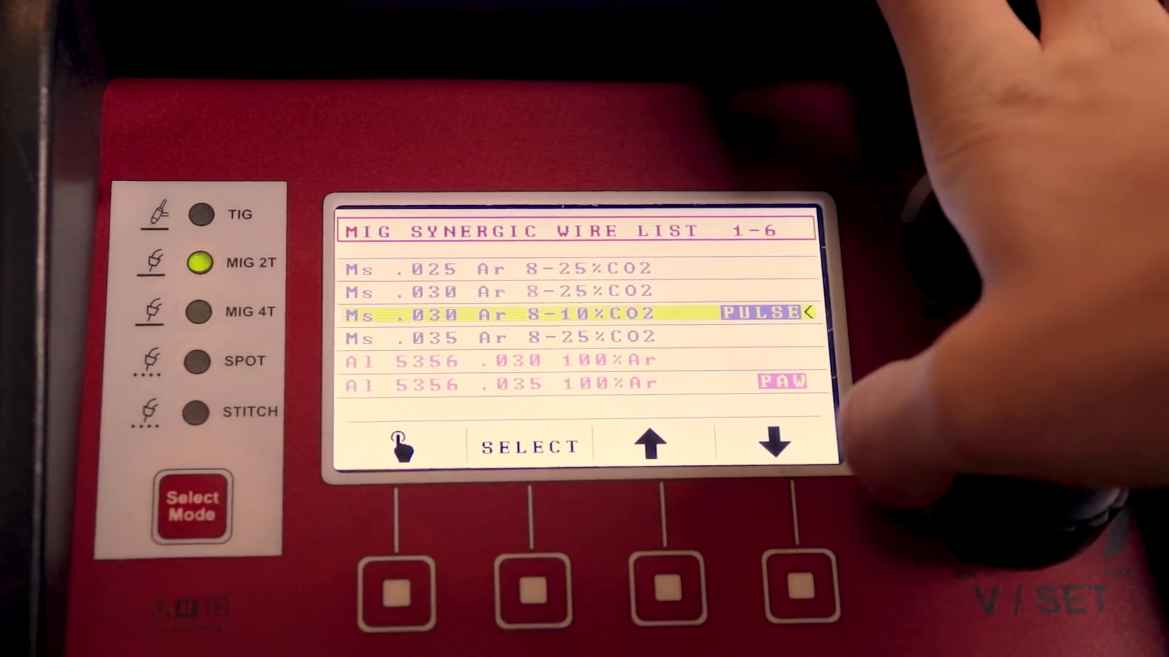
pyautogui.click(530, 446)
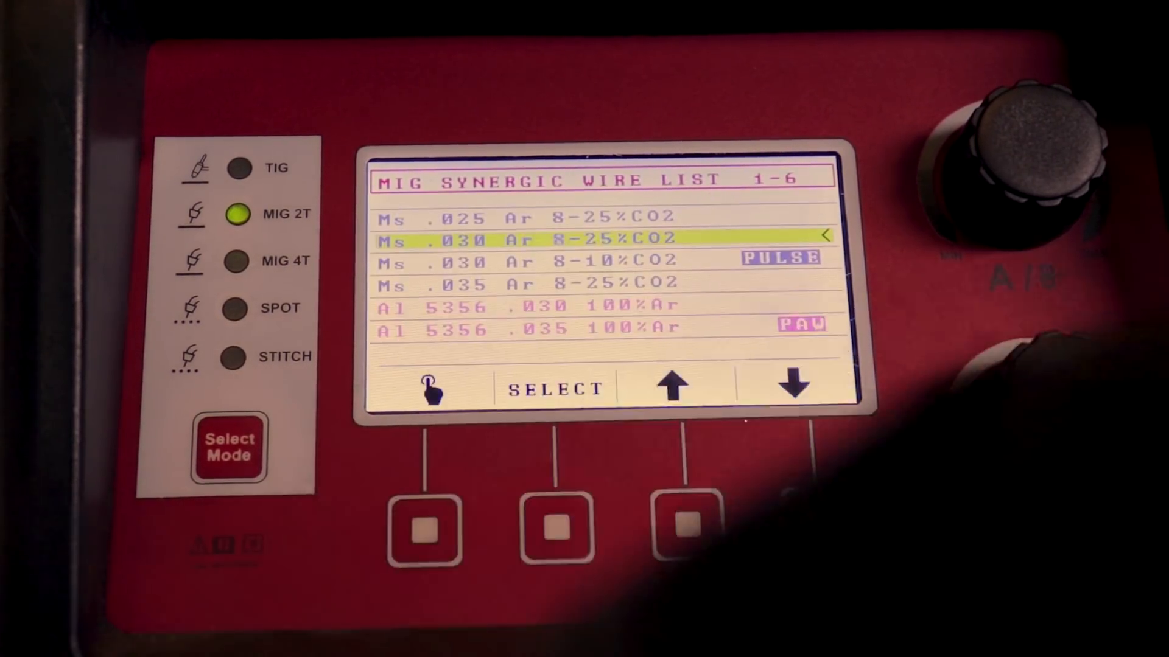
pyautogui.click(556, 529)
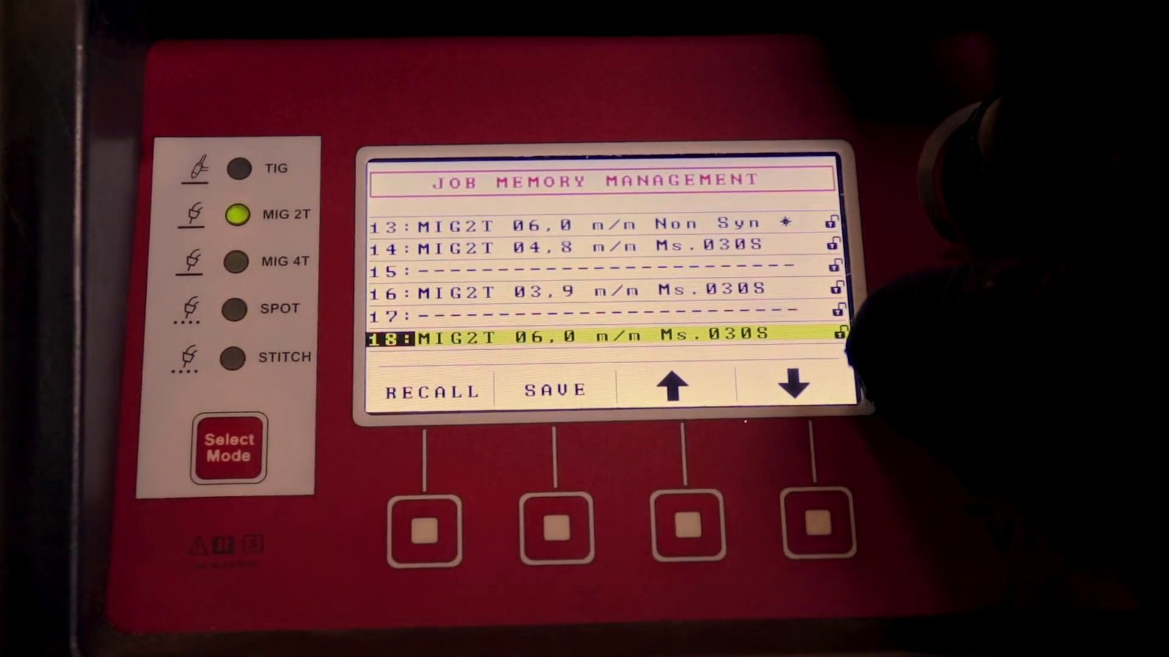
# Highlight stored job 14, MIG2T 04.8 m/min Ms.030S, in job memory
pyautogui.click(672, 387)
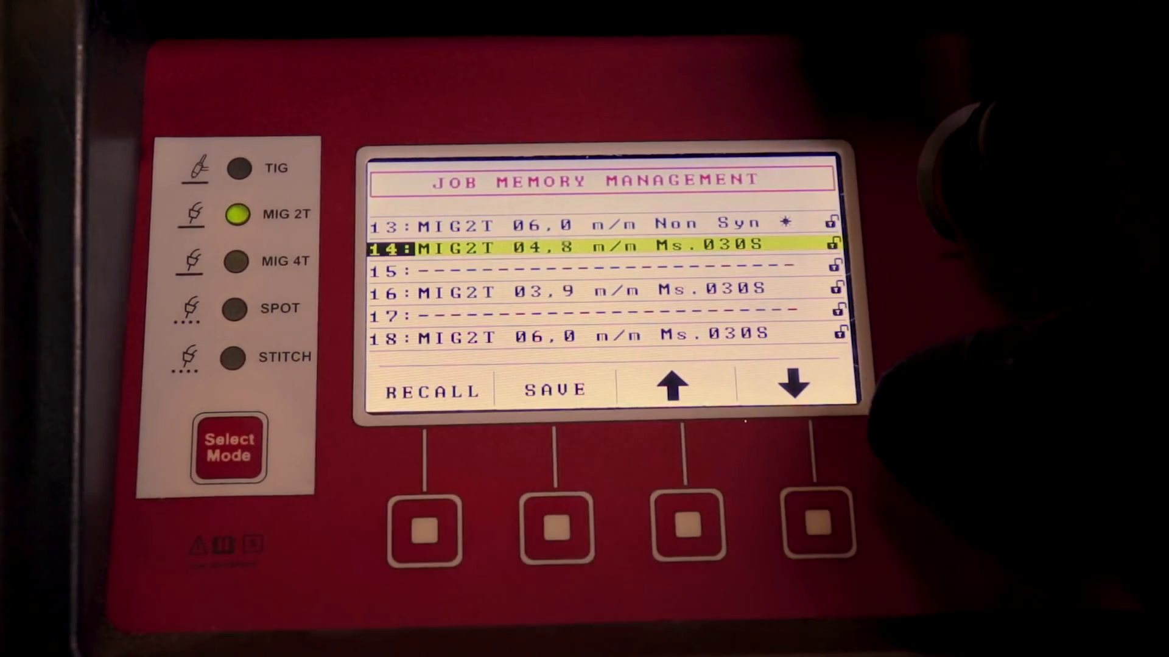